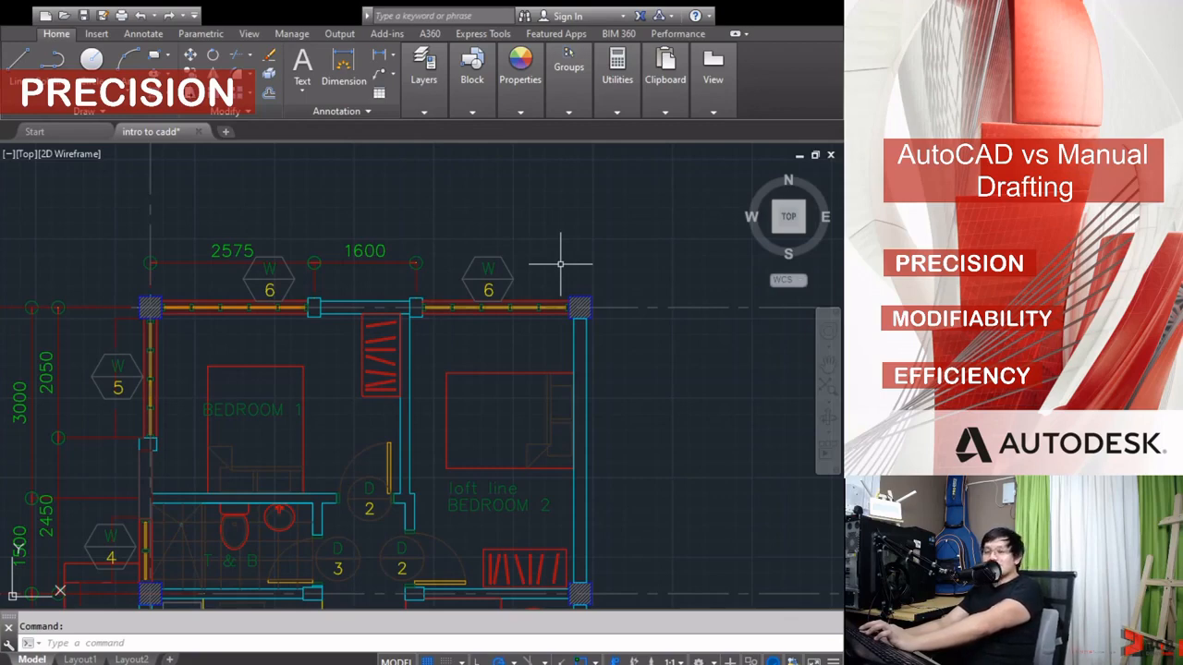
pyautogui.moveTo(567, 248)
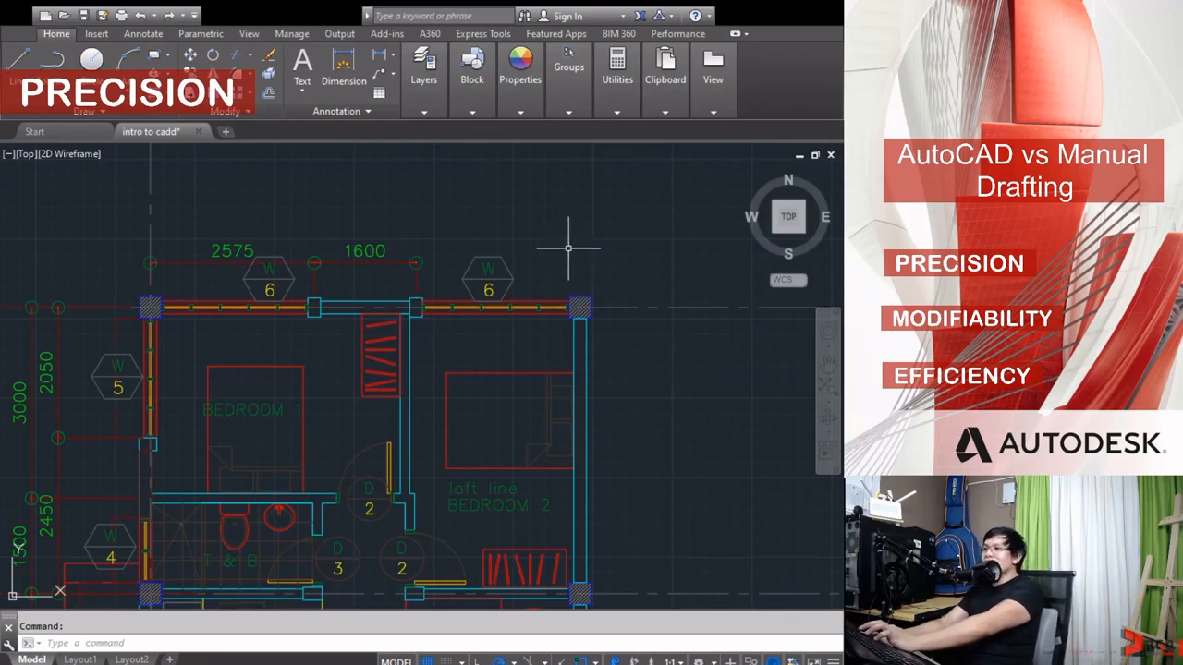
pyautogui.moveTo(590, 259)
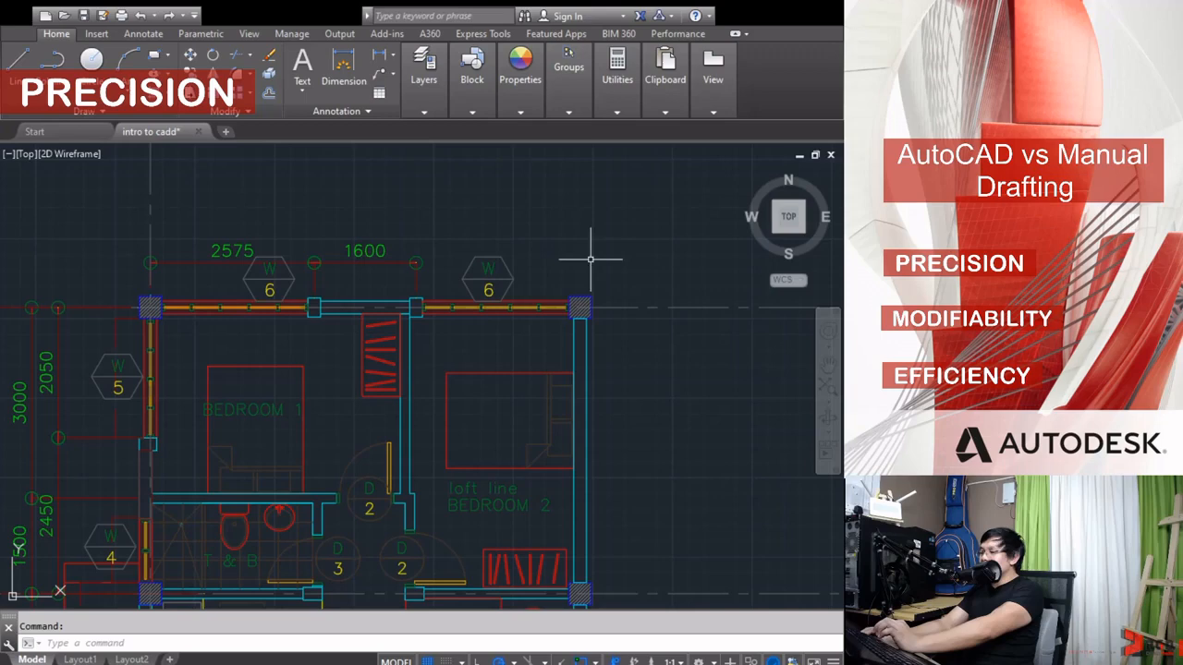
pyautogui.moveTo(599, 227)
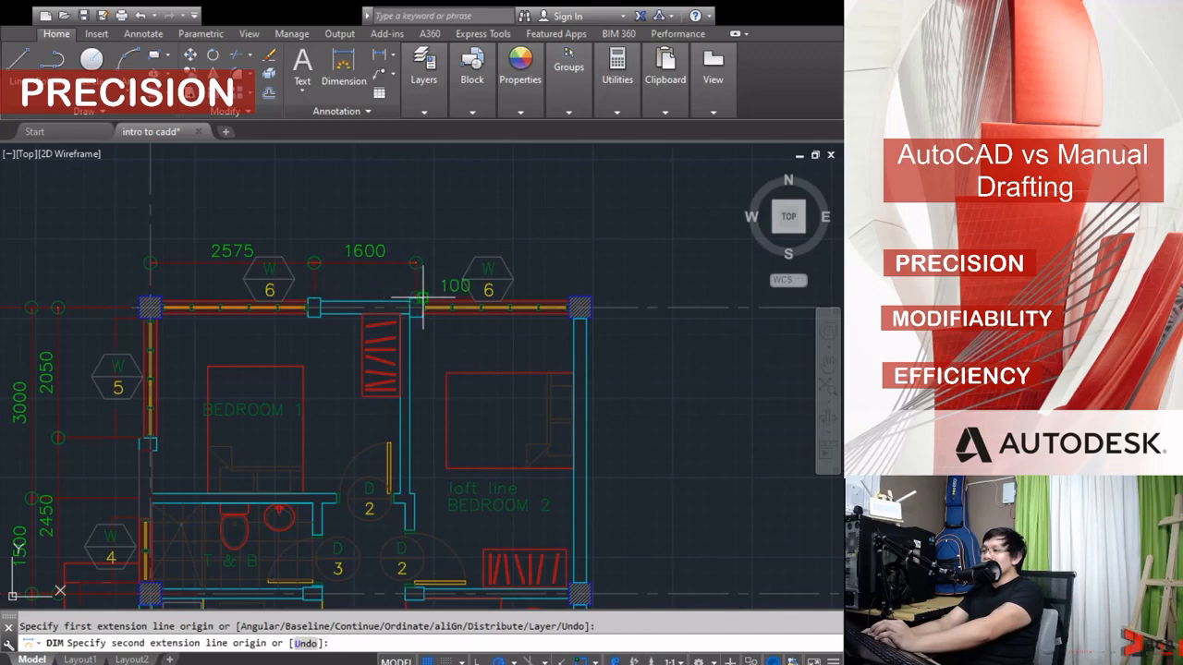
# Step: Dimension the bedroom 2 top wall as 2575 and the bed as 2000 by 1500
pyautogui.click(578, 301)
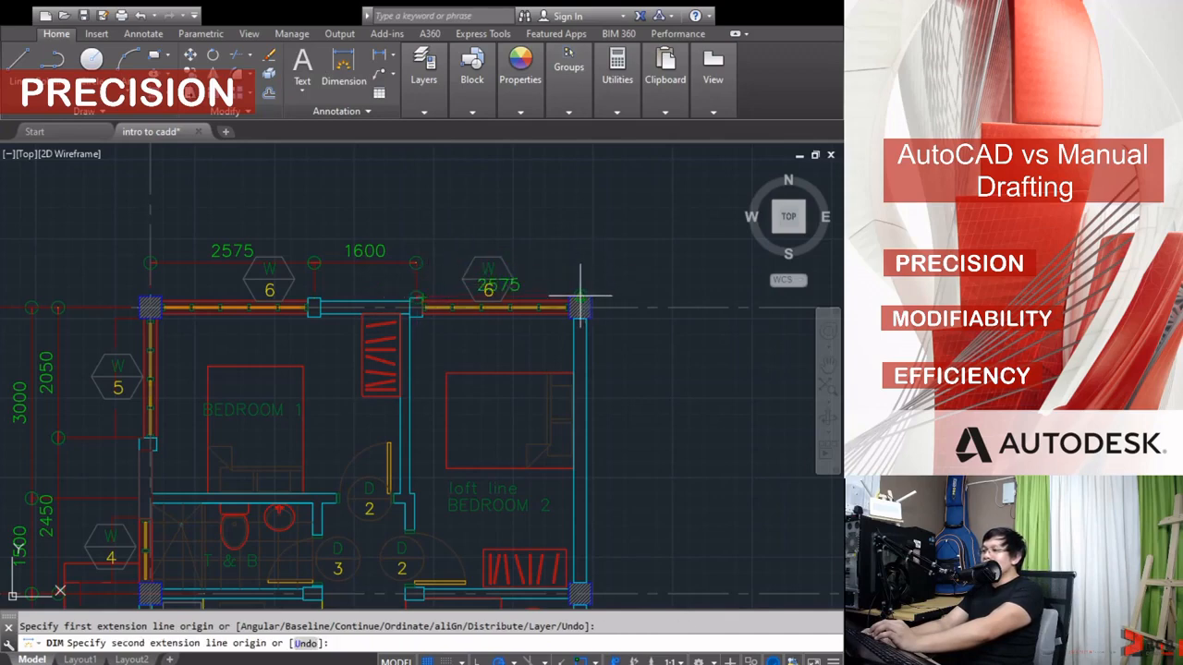
pyautogui.moveTo(578, 277)
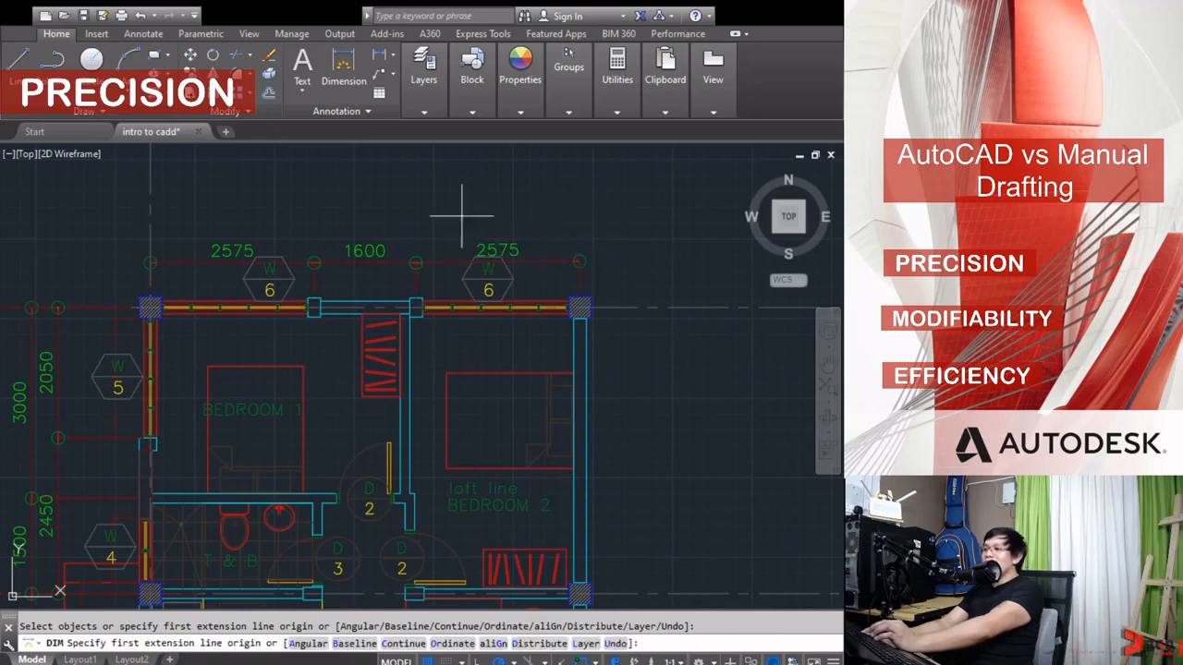
pyautogui.moveTo(561, 229)
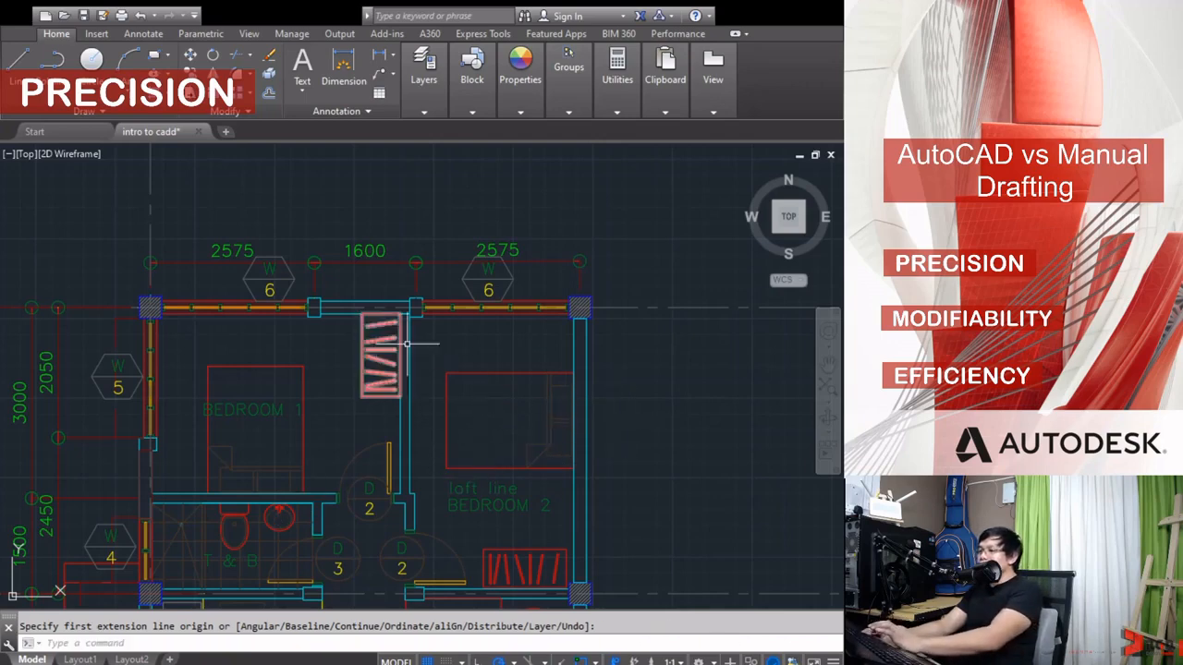
pyautogui.click(448, 372)
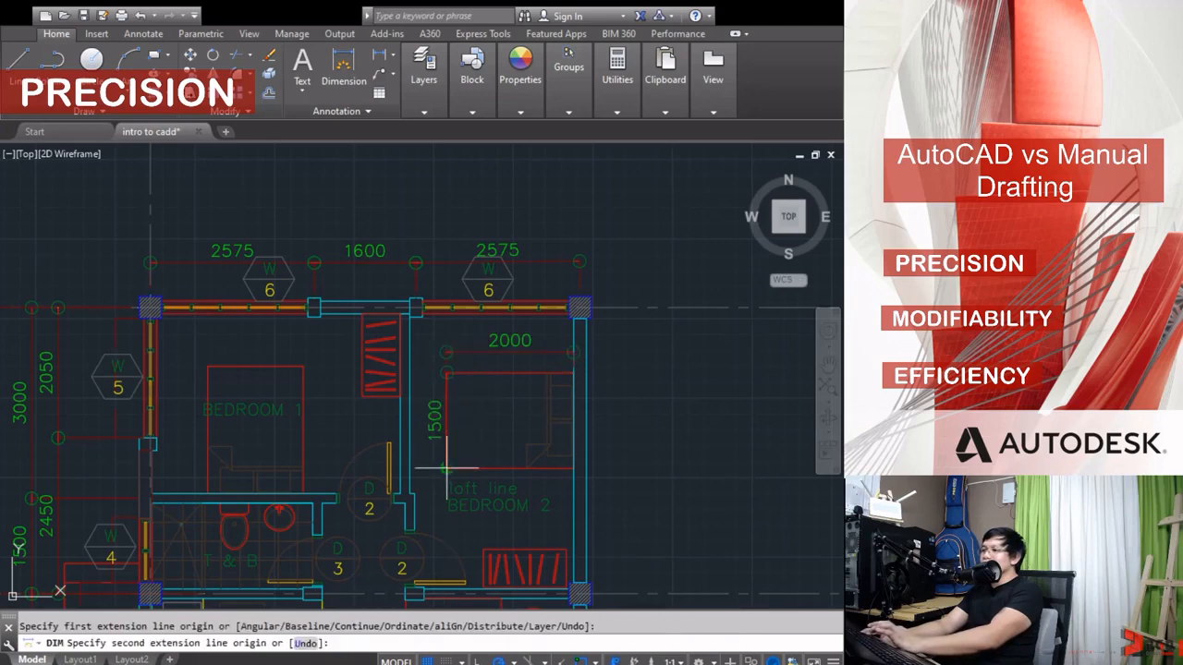
pyautogui.click(449, 467)
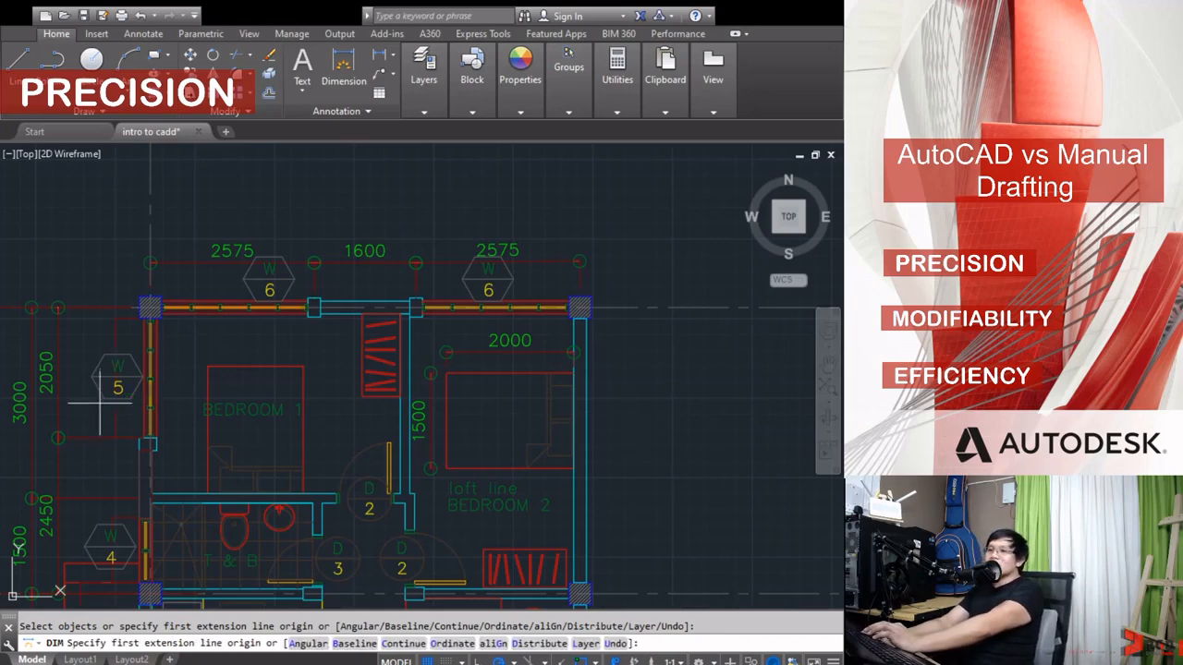
pyautogui.moveTo(19, 347)
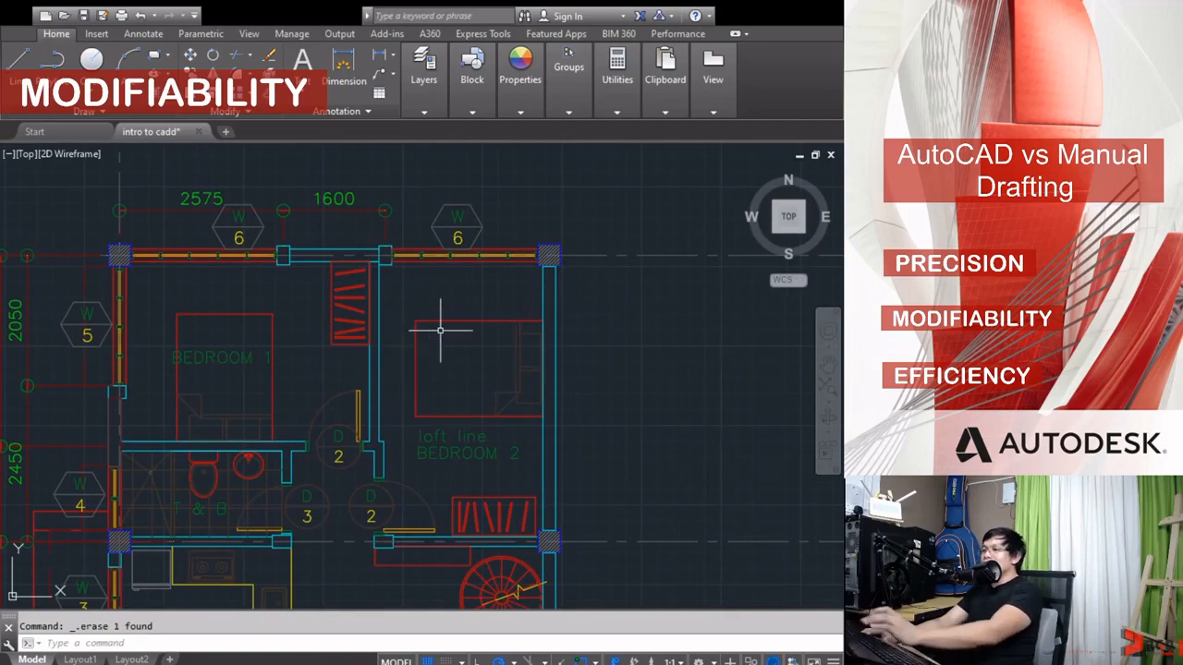
# Step: Mirror the sofa, table, chair and spiral stair about a horizontal line, erasing the originals
pyautogui.scroll(-3)
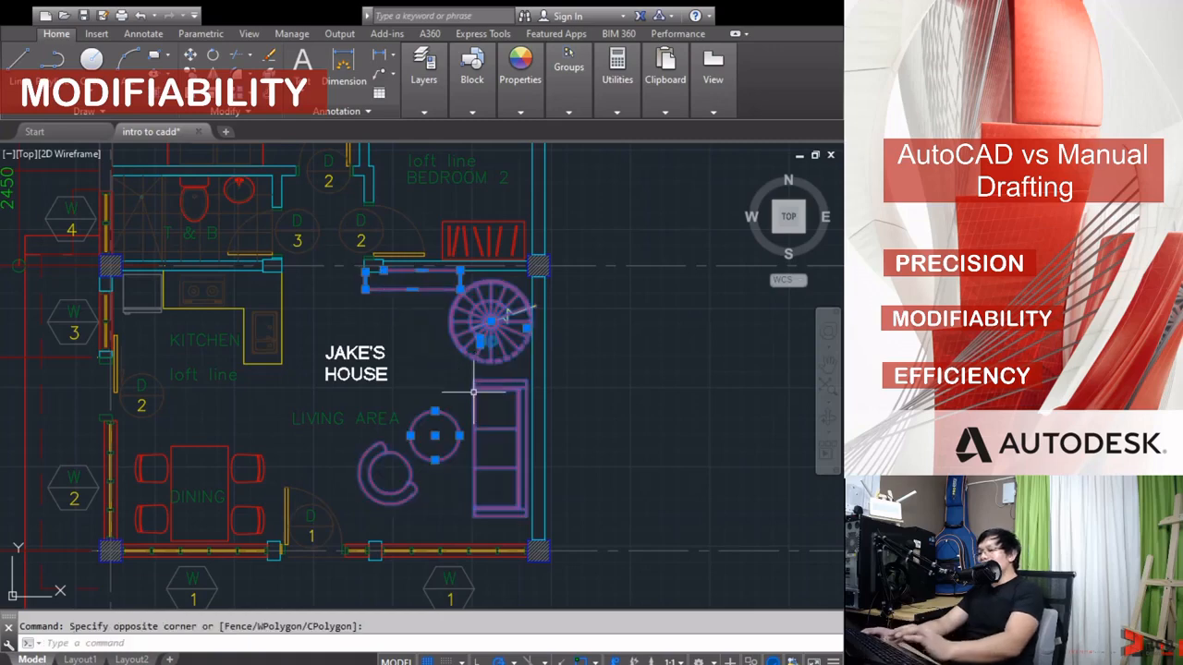
pyautogui.write('MI')
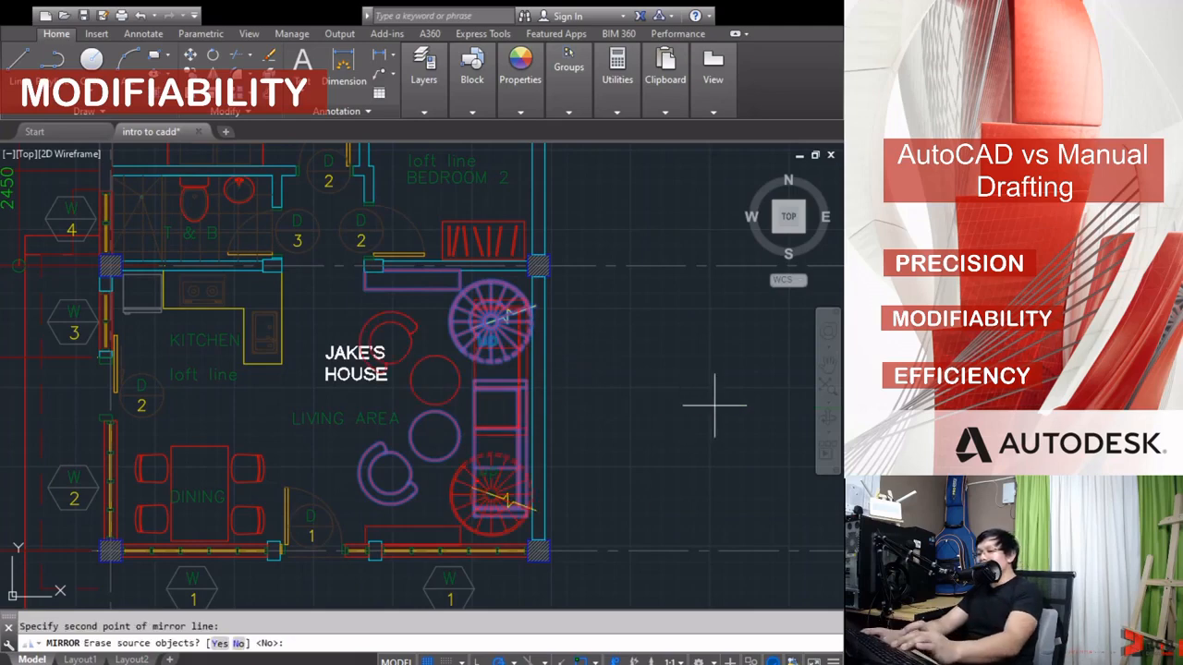
pyautogui.write('y')
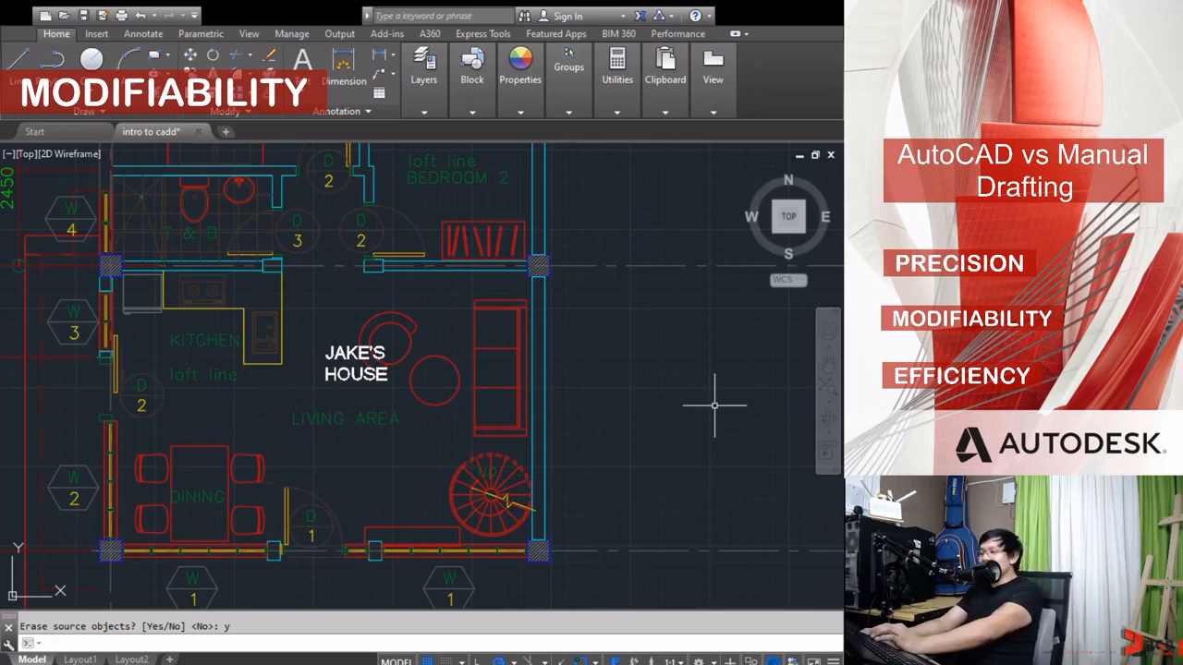
pyautogui.moveTo(638, 375)
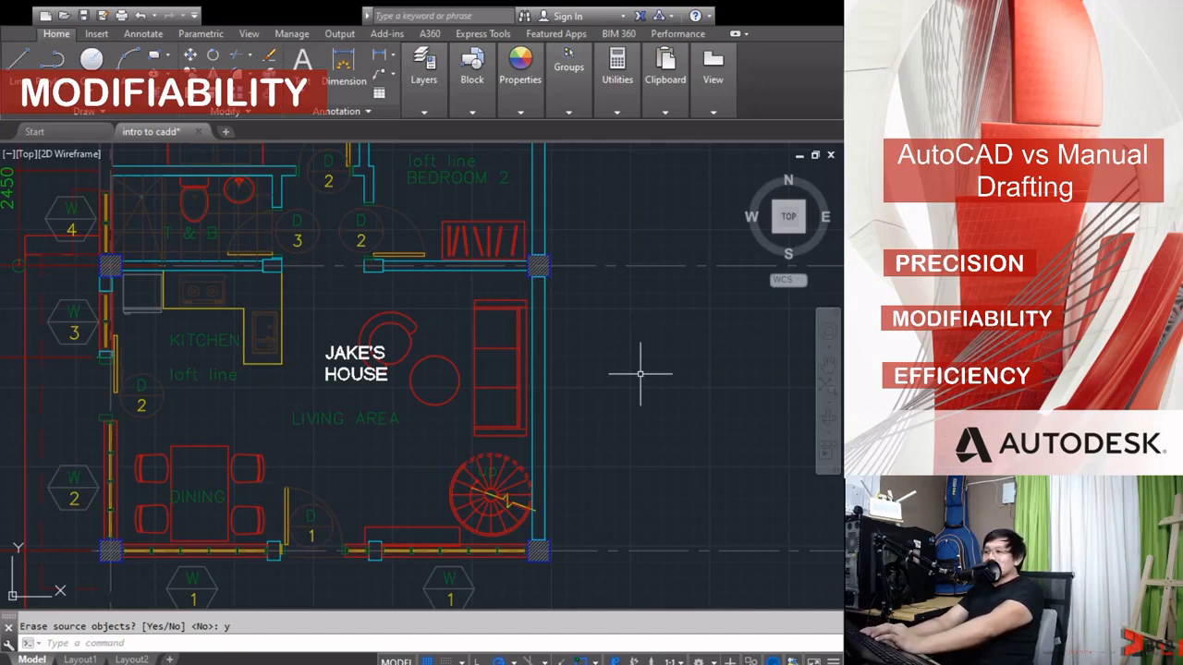
pyautogui.moveTo(659, 432)
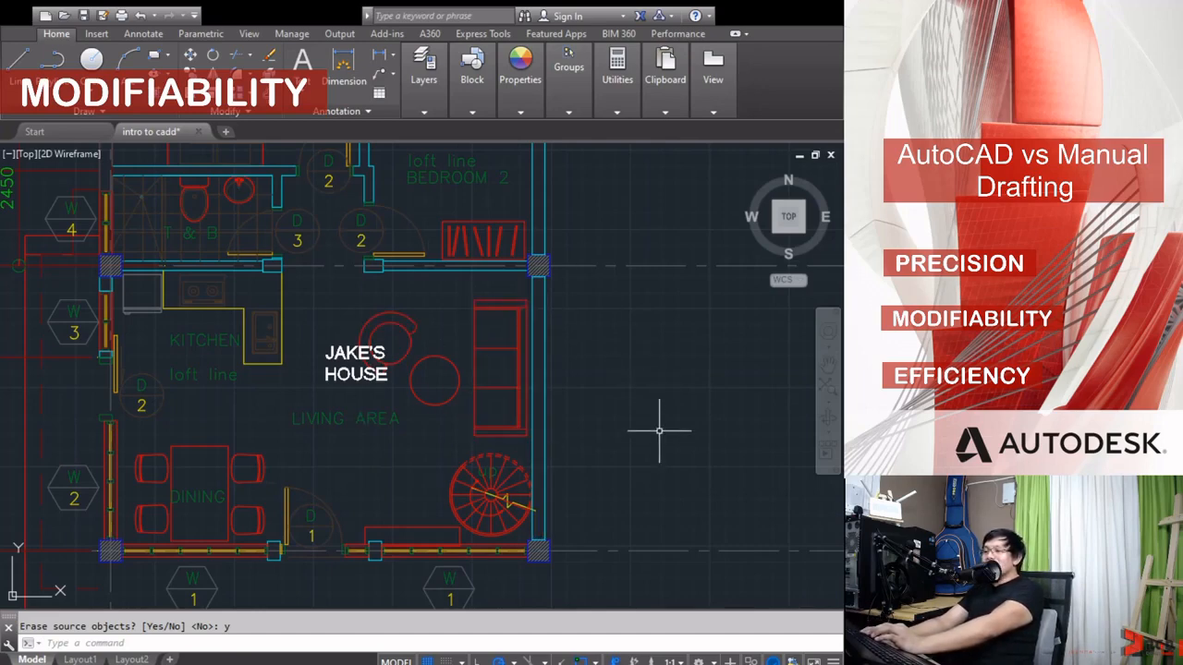
pyautogui.moveTo(659, 419)
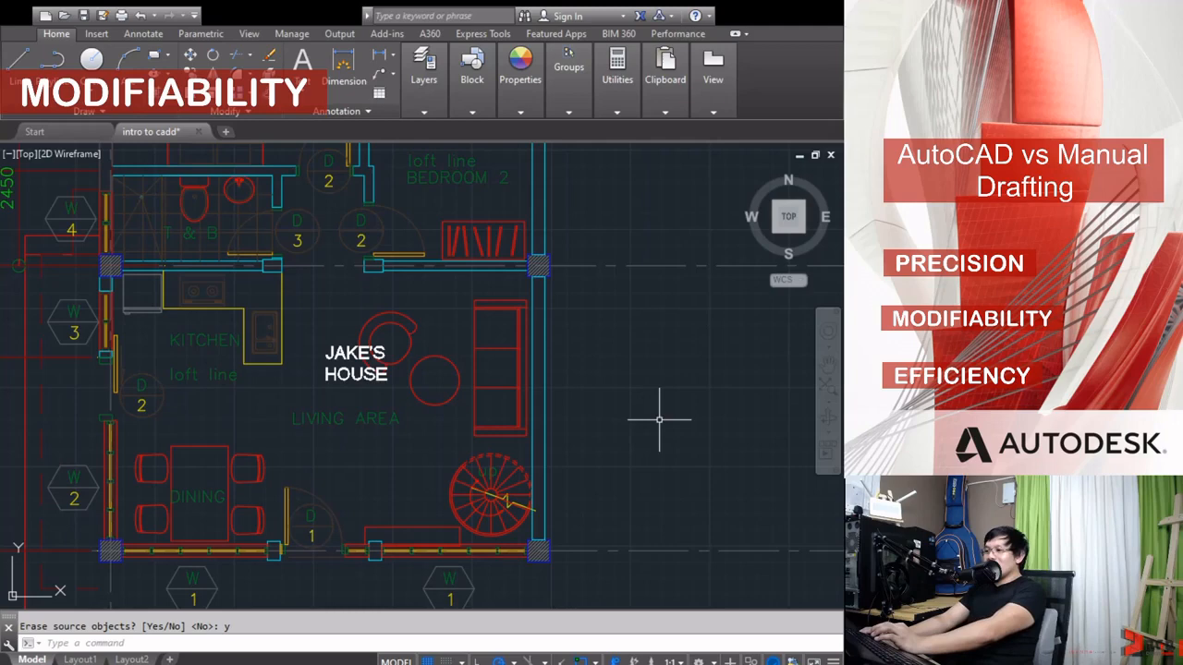
pyautogui.moveTo(582, 312)
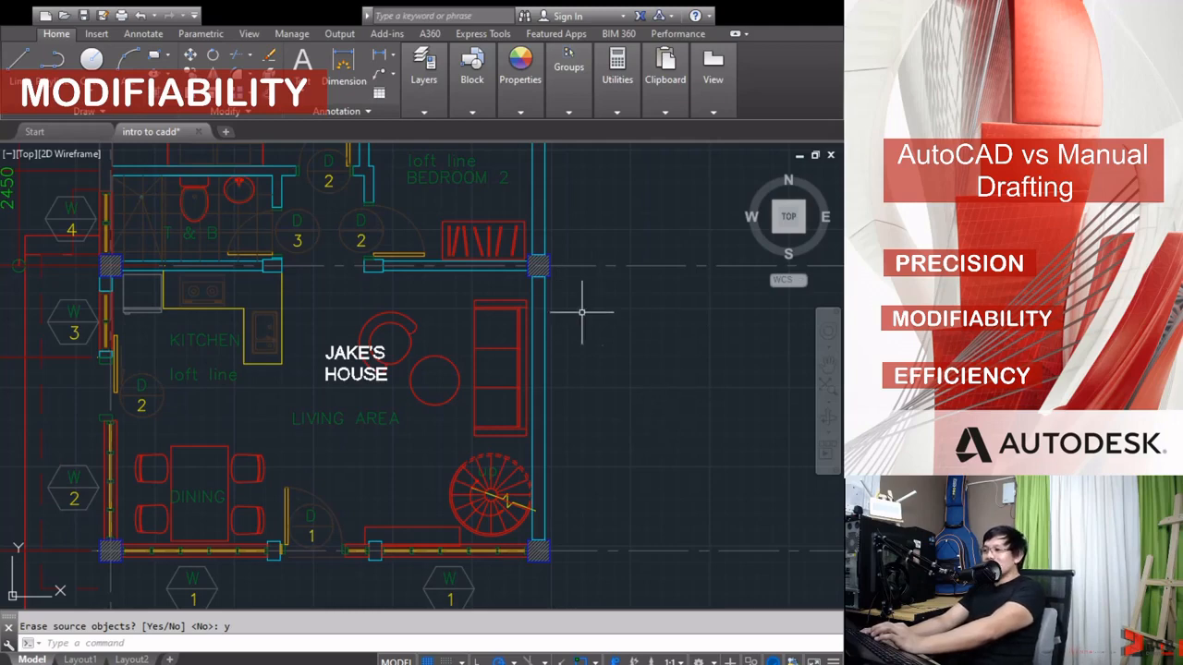
pyautogui.moveTo(628, 356)
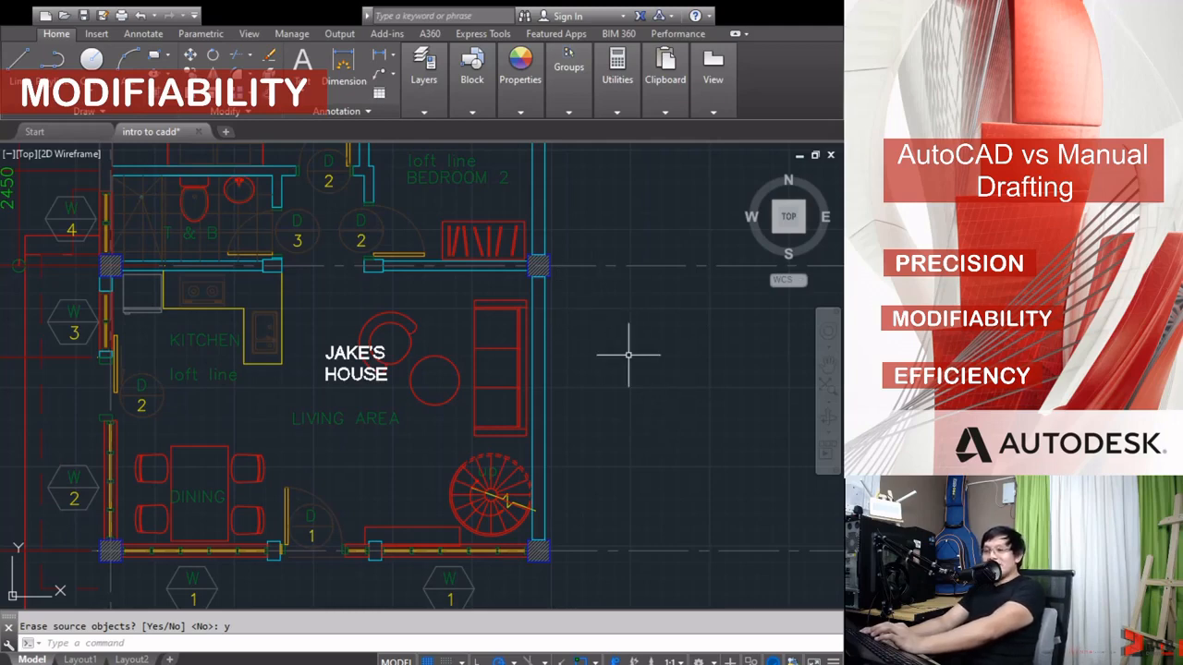
pyautogui.moveTo(553, 424)
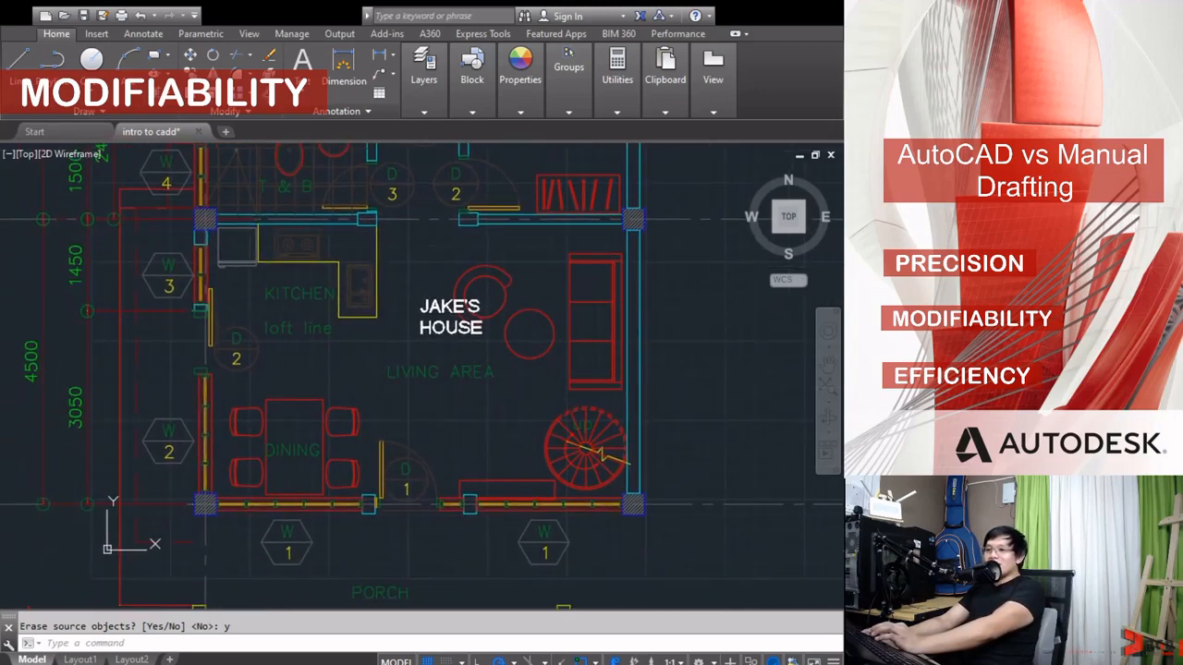
pyautogui.moveTo(441, 399)
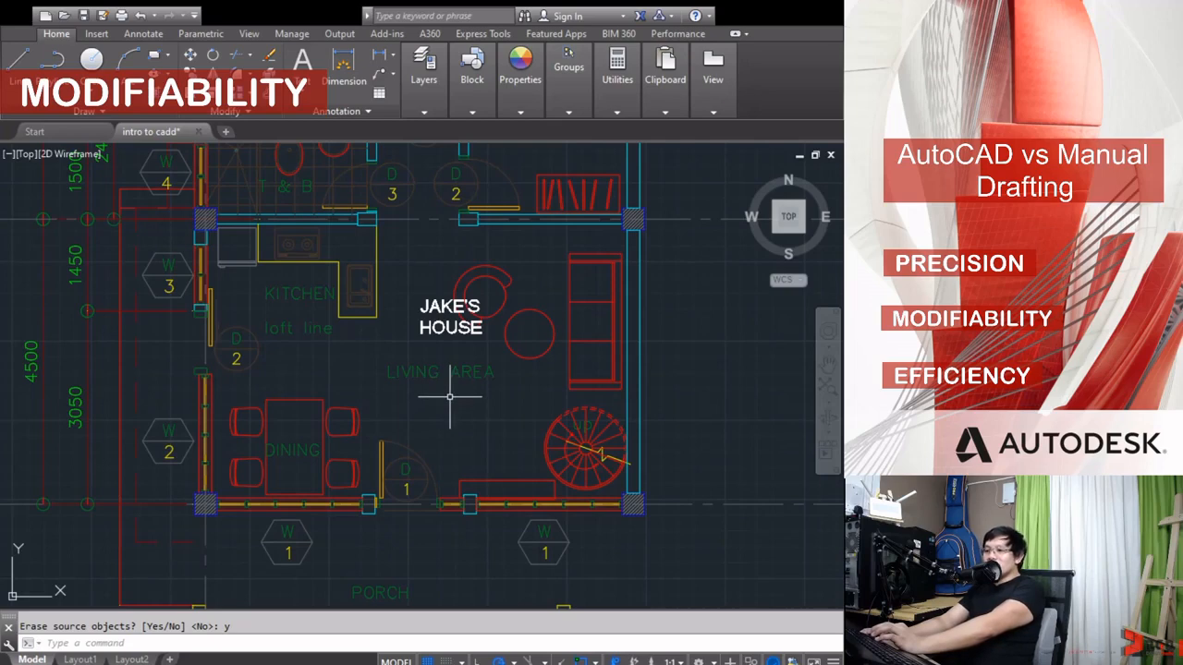
pyautogui.moveTo(9, 316)
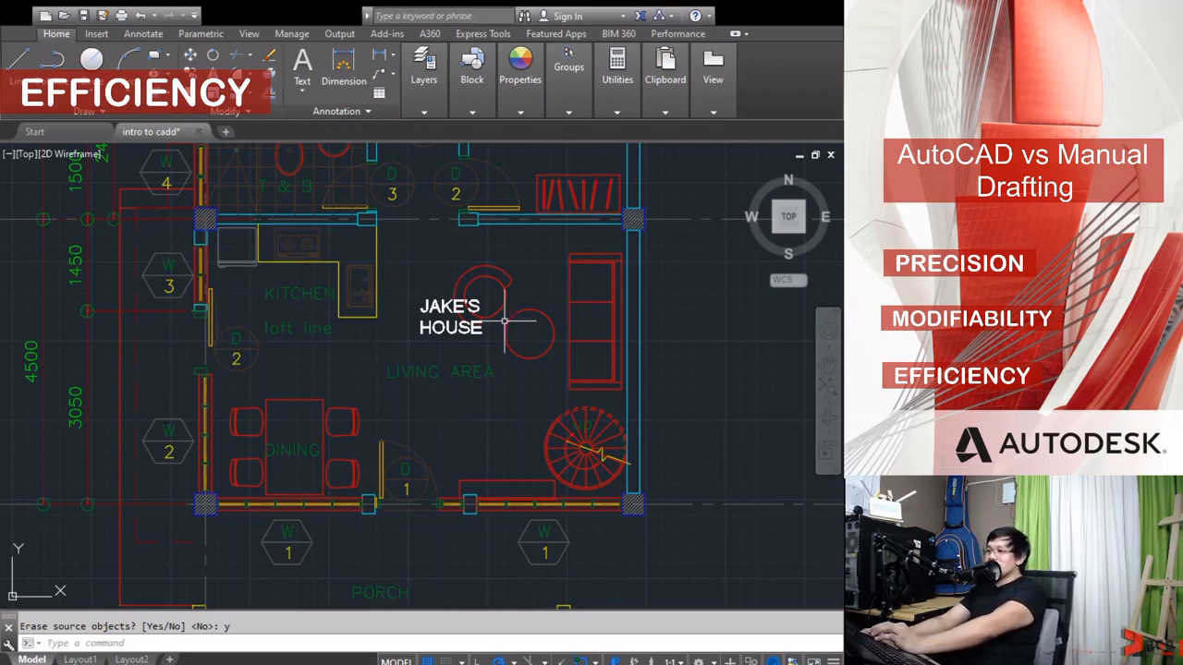
# Step: Zoom out and open the right-hand grid bubble A's text for editing
pyautogui.scroll(-3)
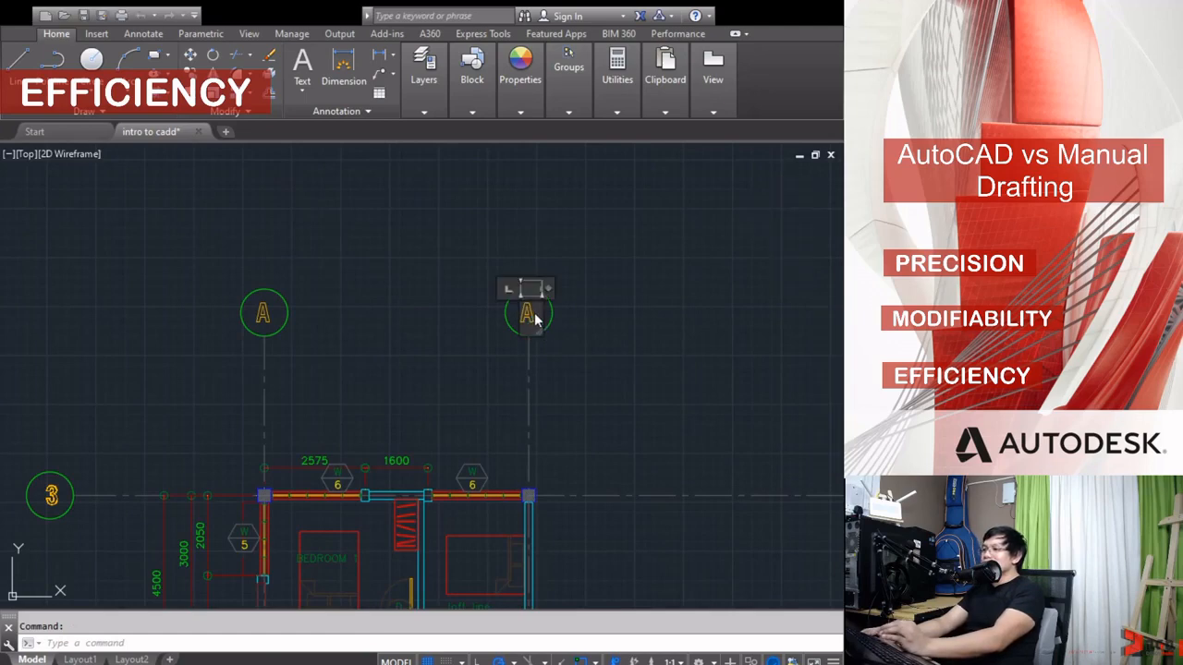
pyautogui.doubleClick(525, 314)
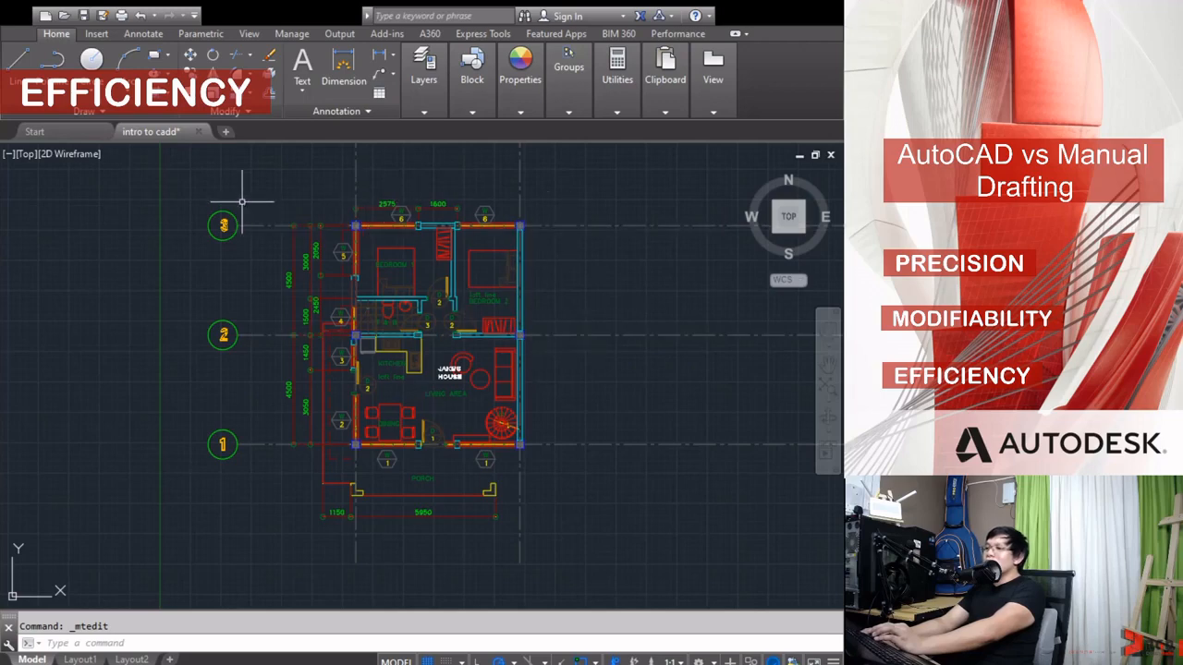
pyautogui.moveTo(275, 173)
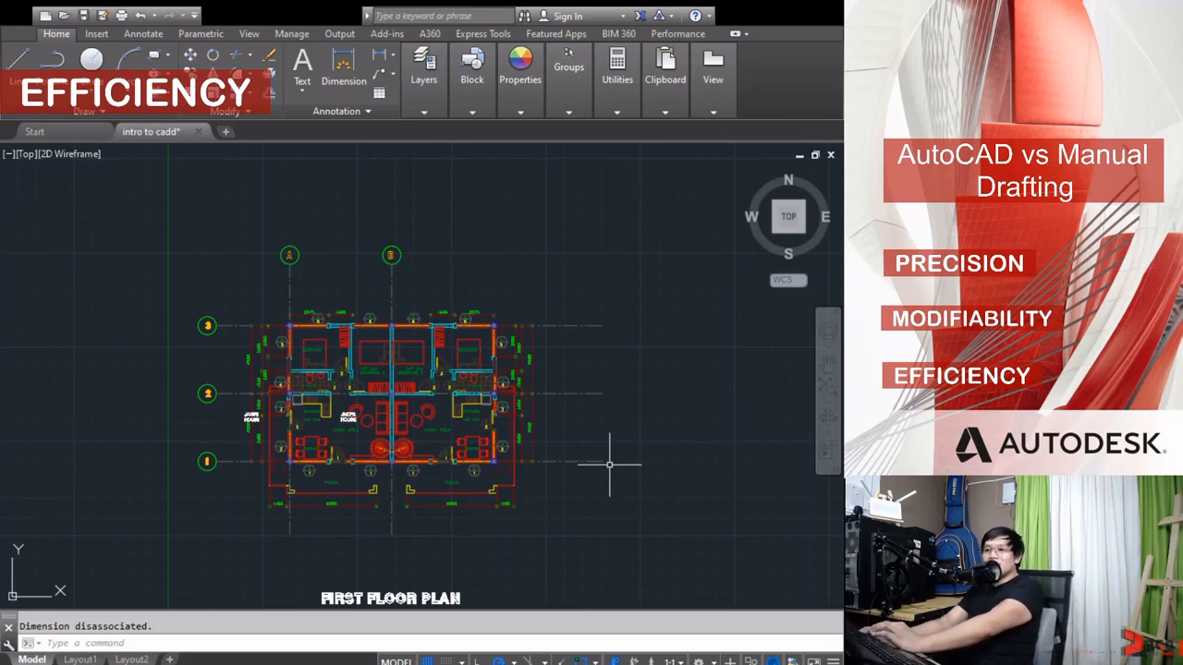
pyautogui.moveTo(80, 328)
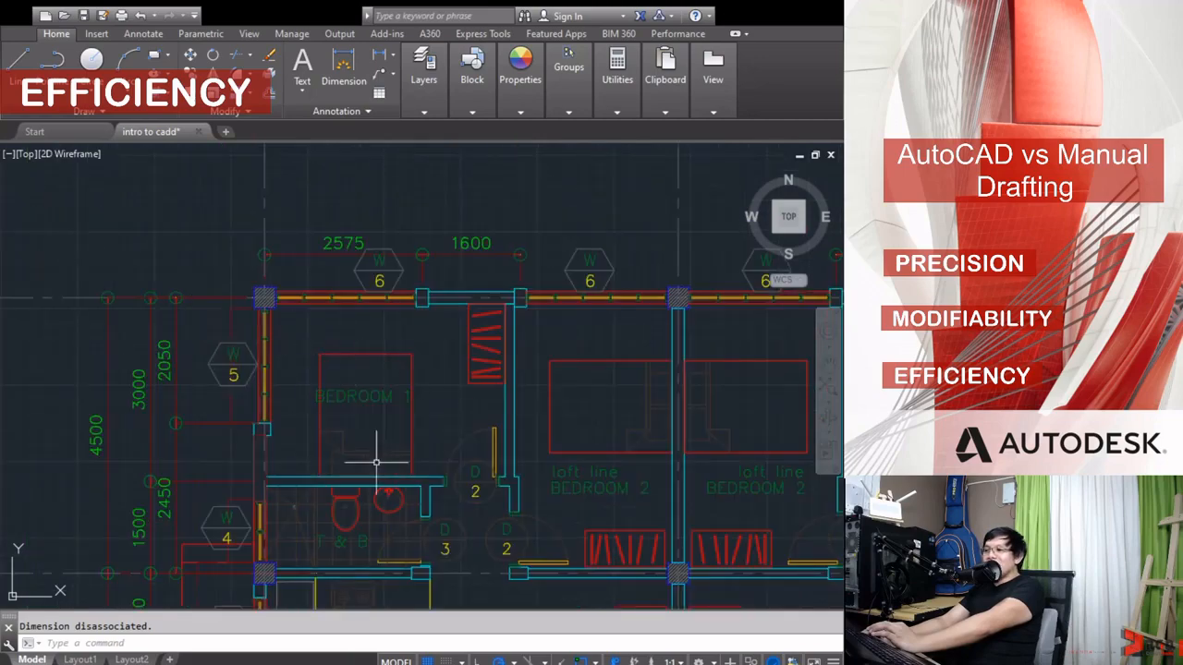
pyautogui.moveTo(192, 236)
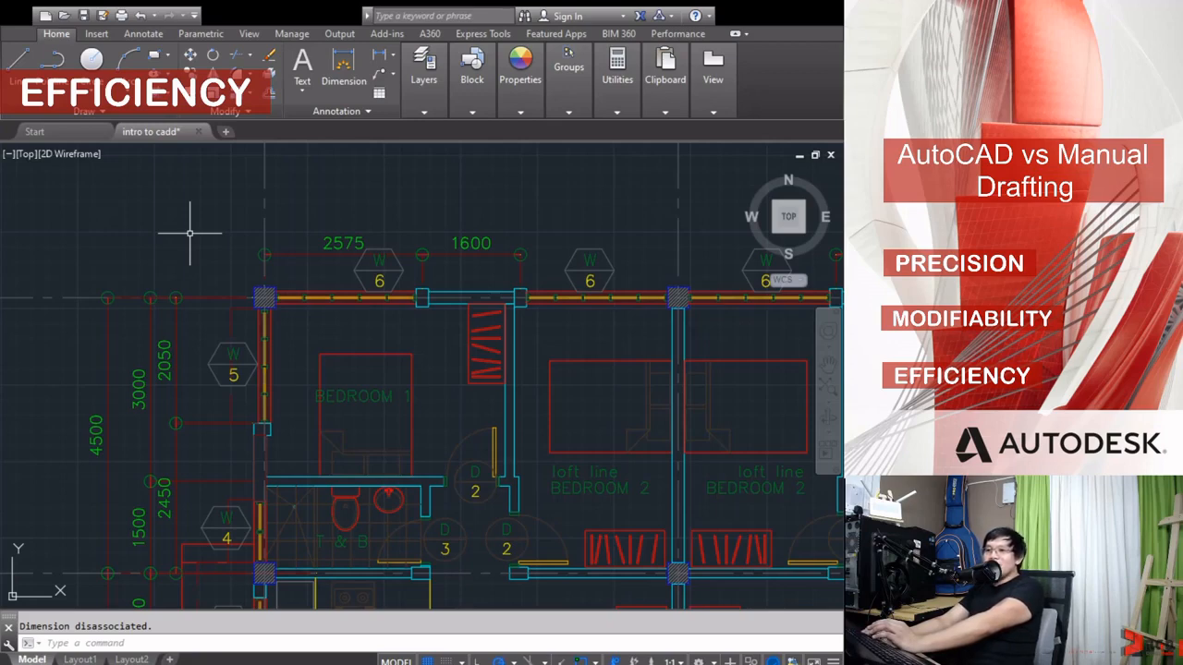
pyautogui.moveTo(185, 215)
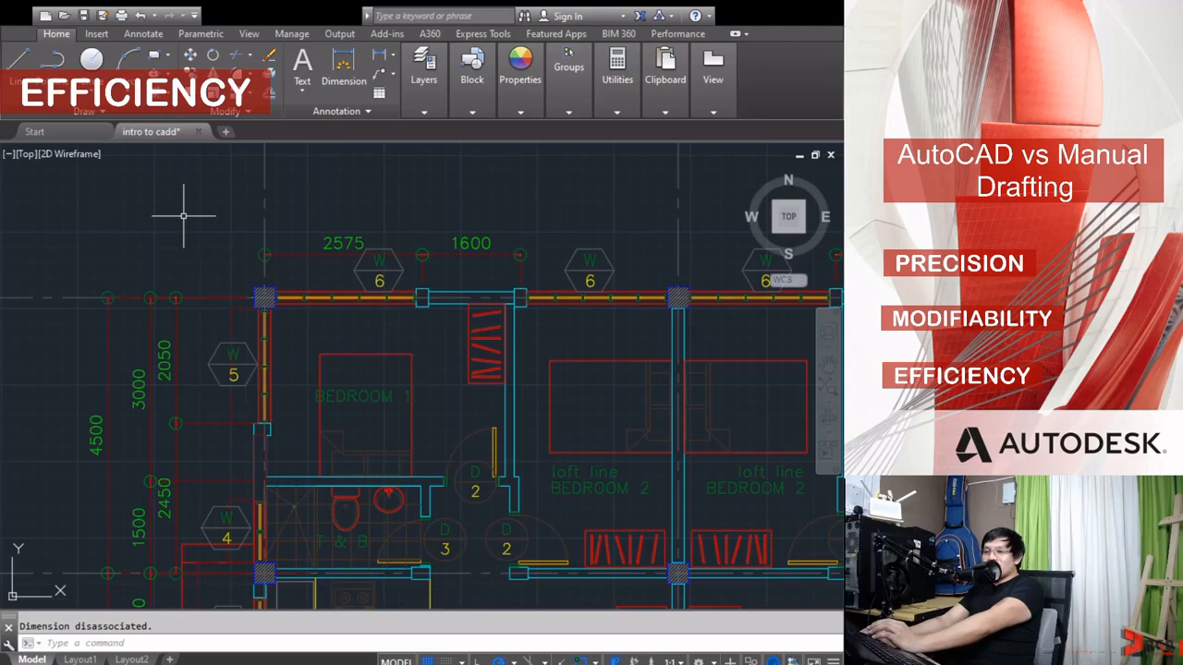
pyautogui.moveTo(5, 261)
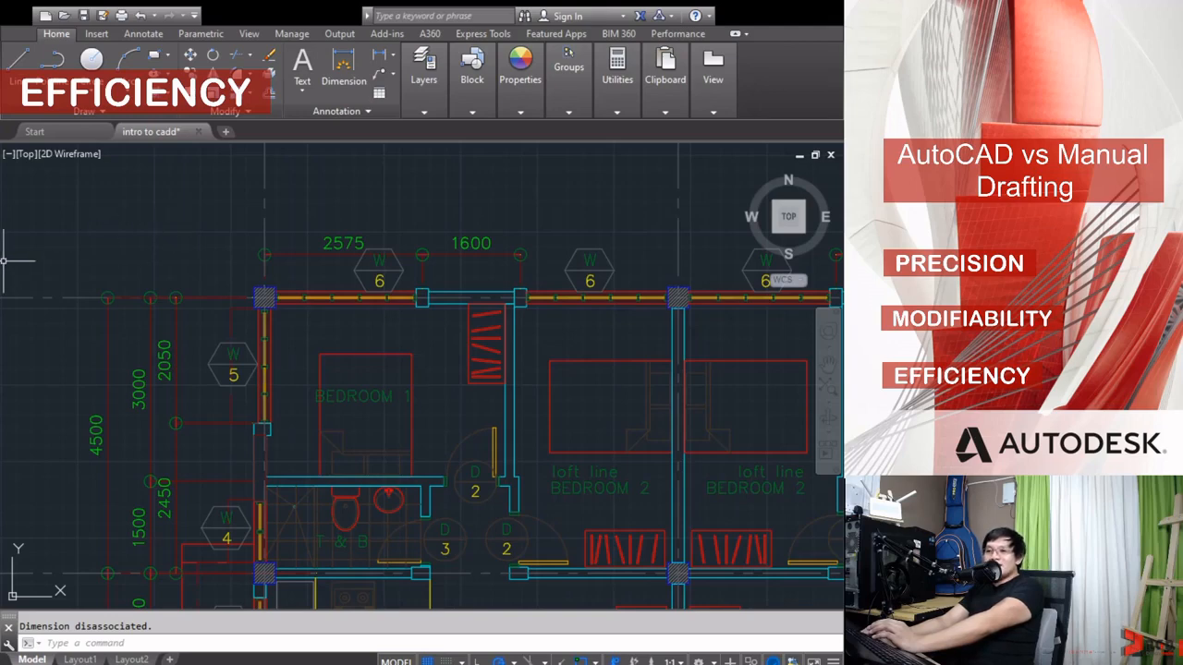